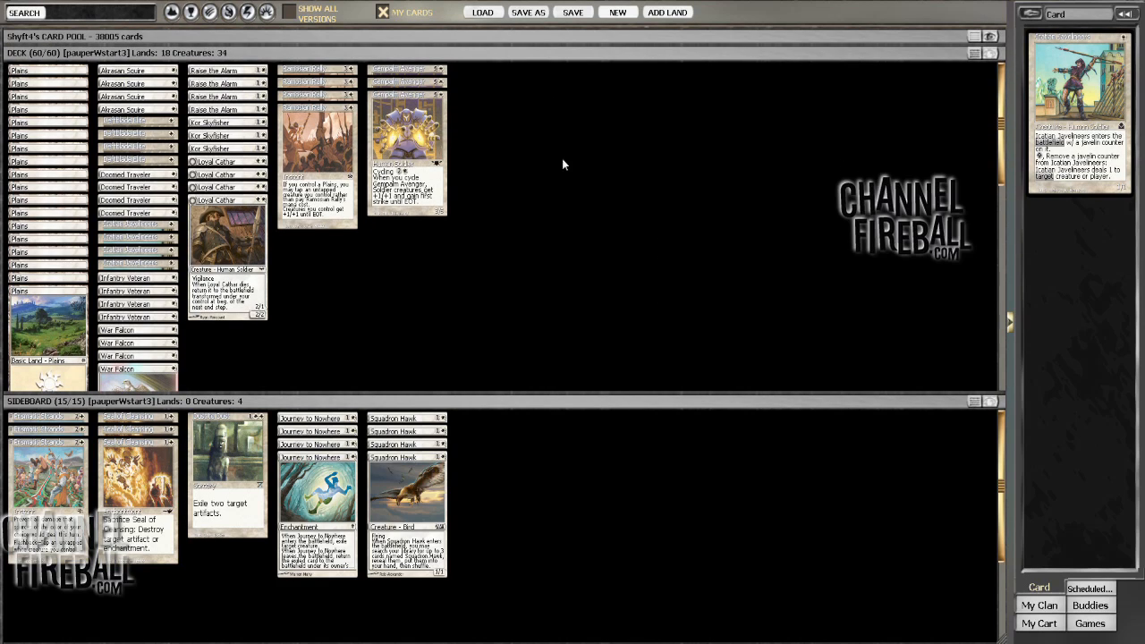
mouse_move(569, 240)
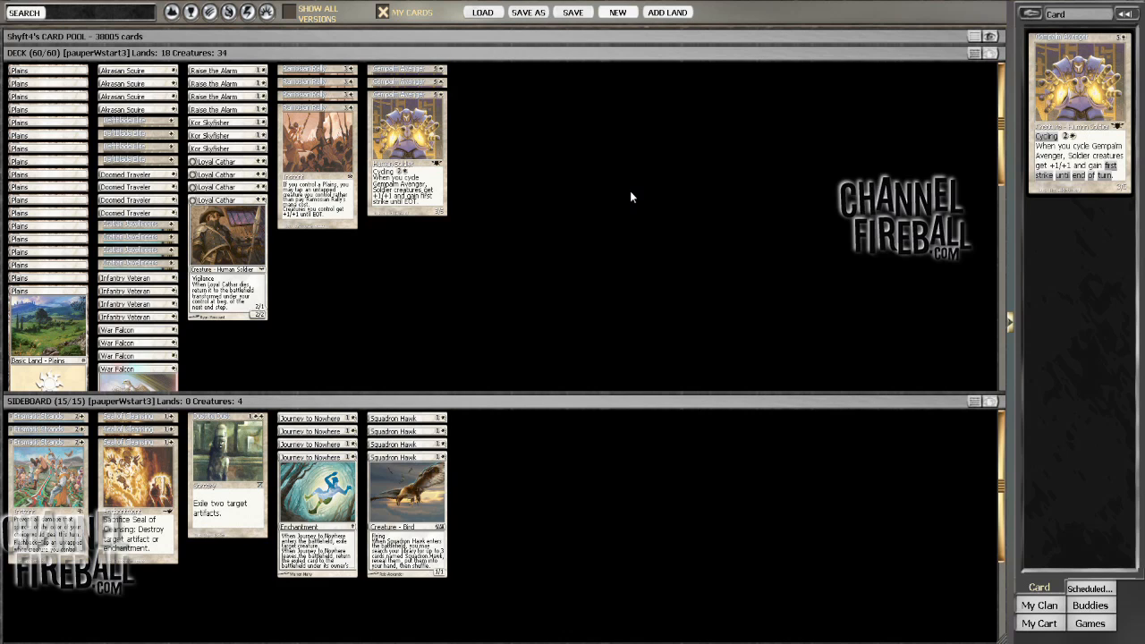
mouse_move(601, 204)
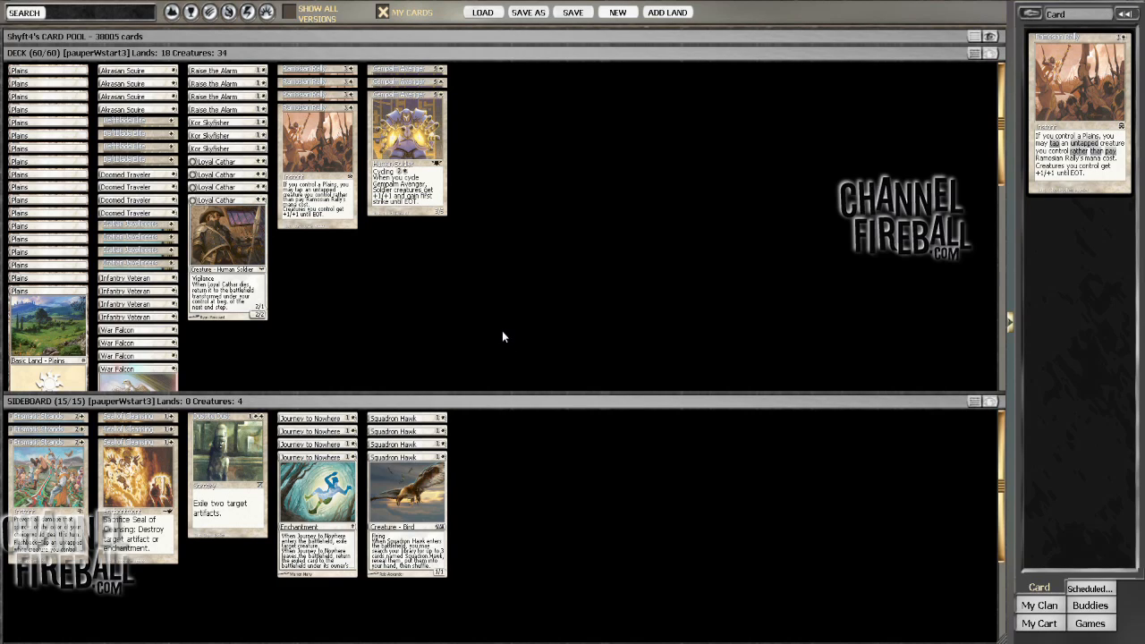
mouse_move(531, 308)
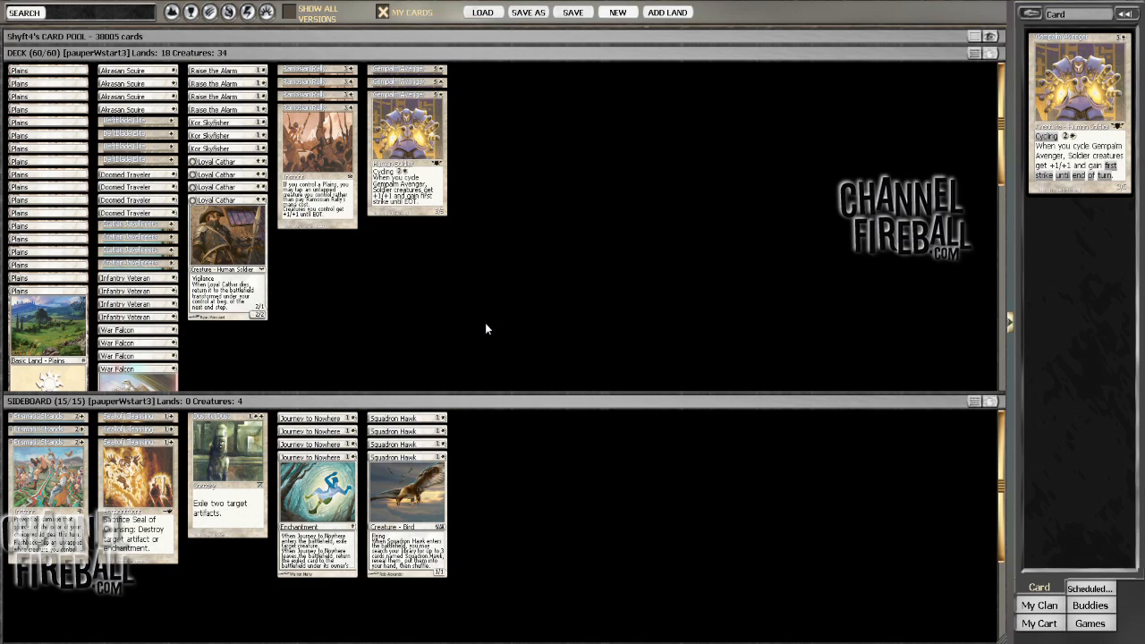
mouse_move(468, 332)
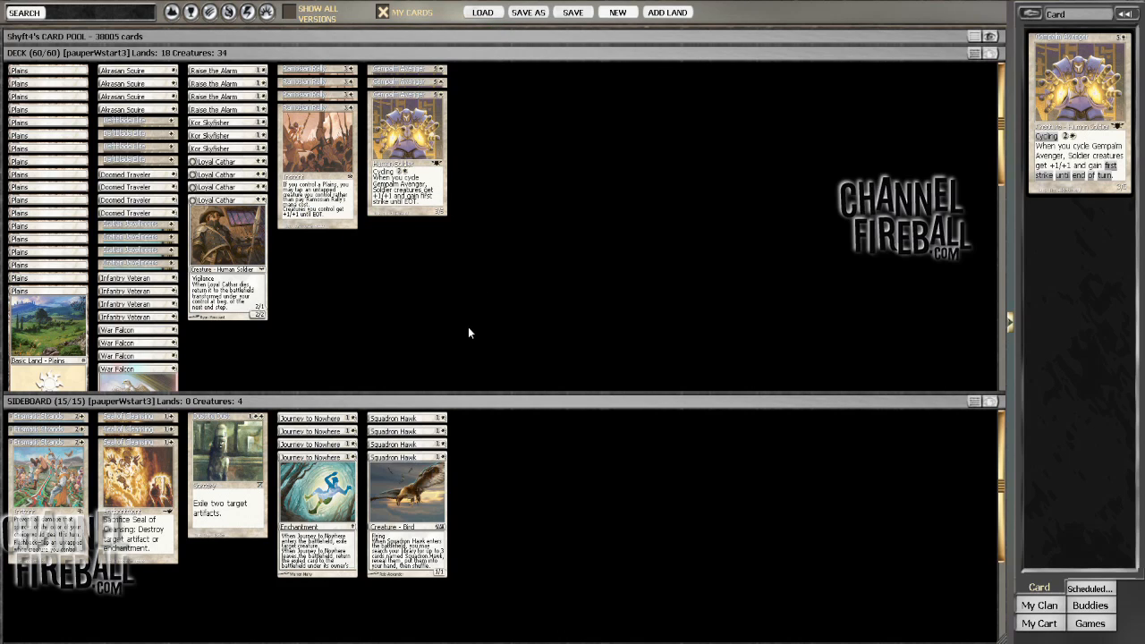
mouse_move(483, 322)
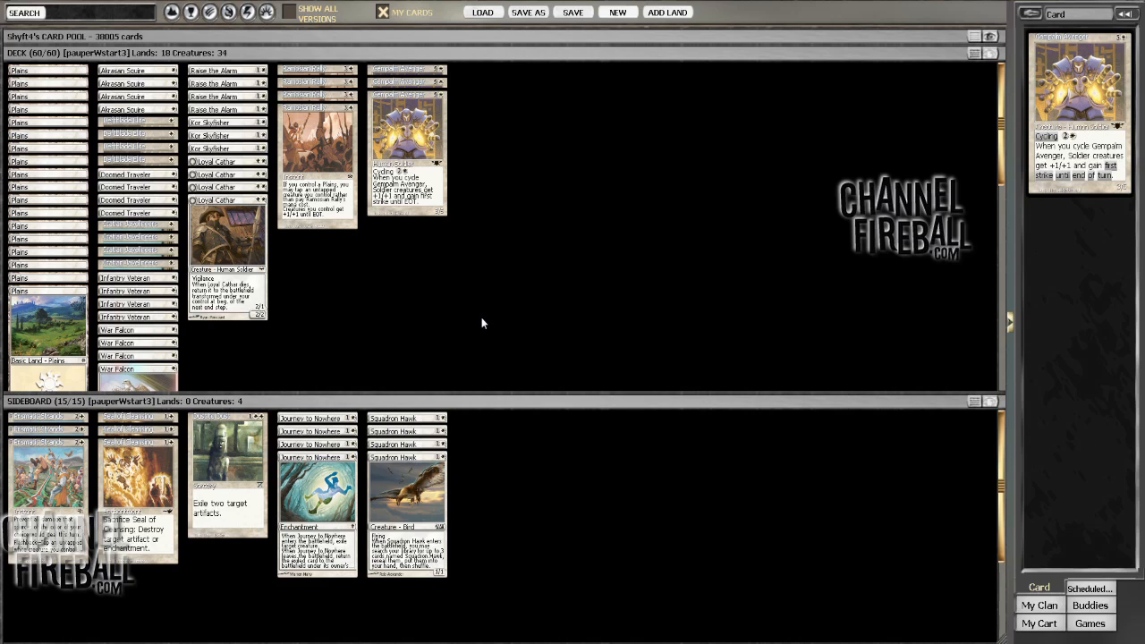
mouse_move(270, 298)
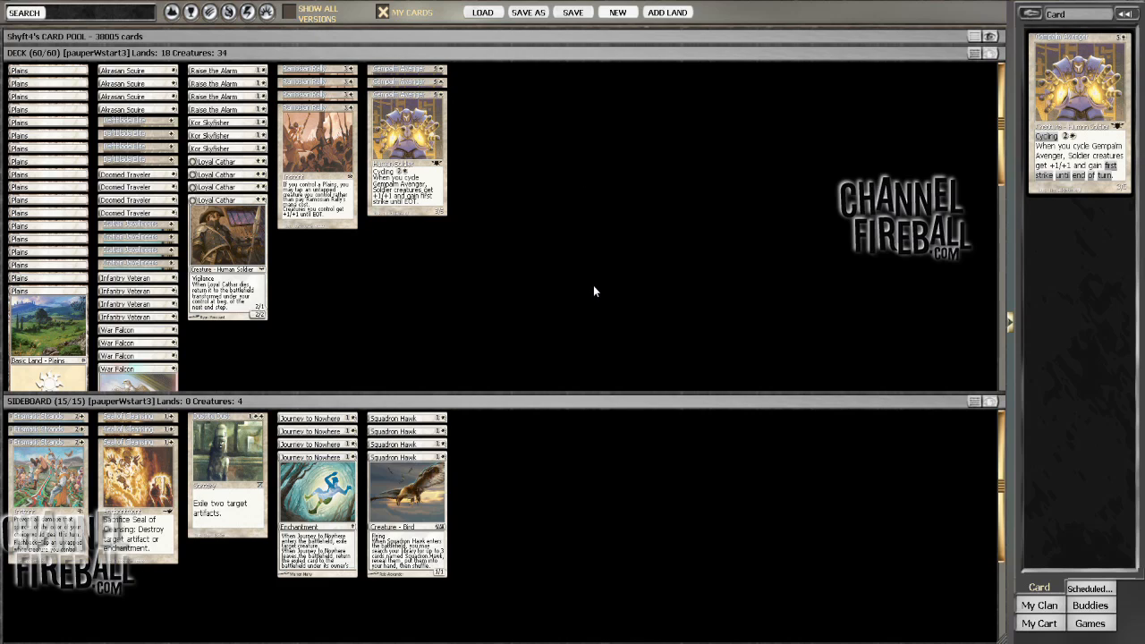
click(407, 143)
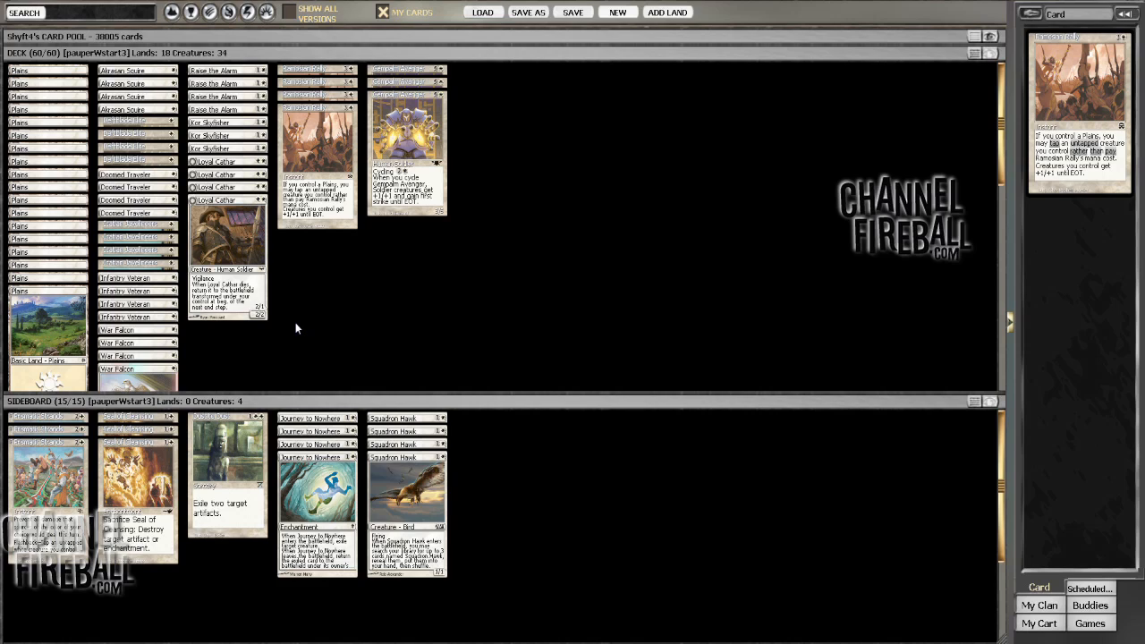
click(406, 152)
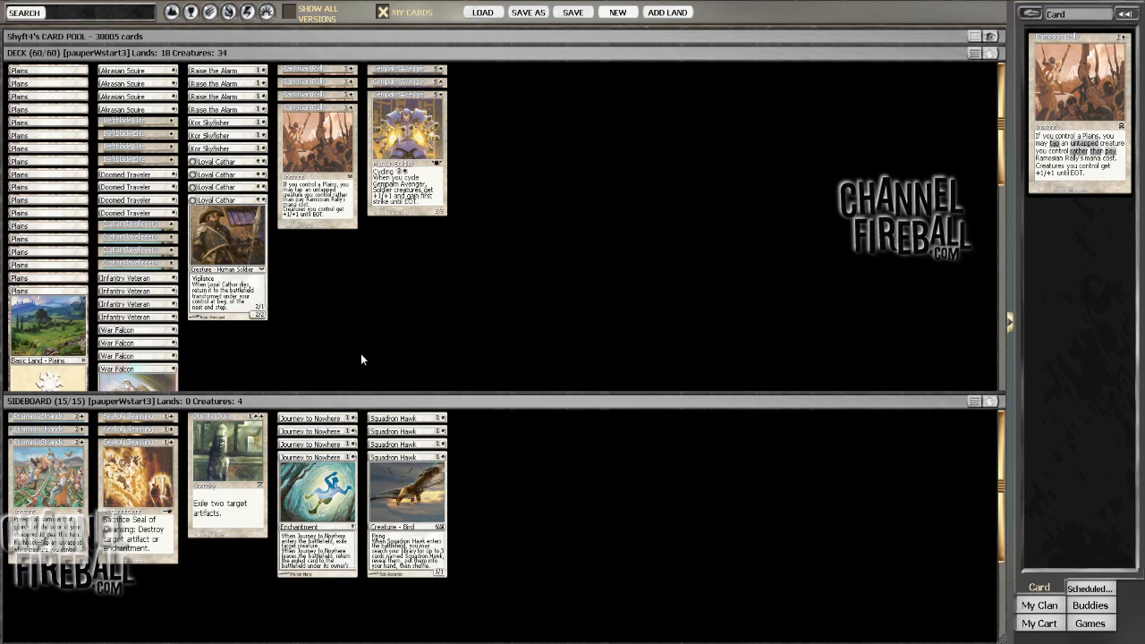
mouse_move(404, 319)
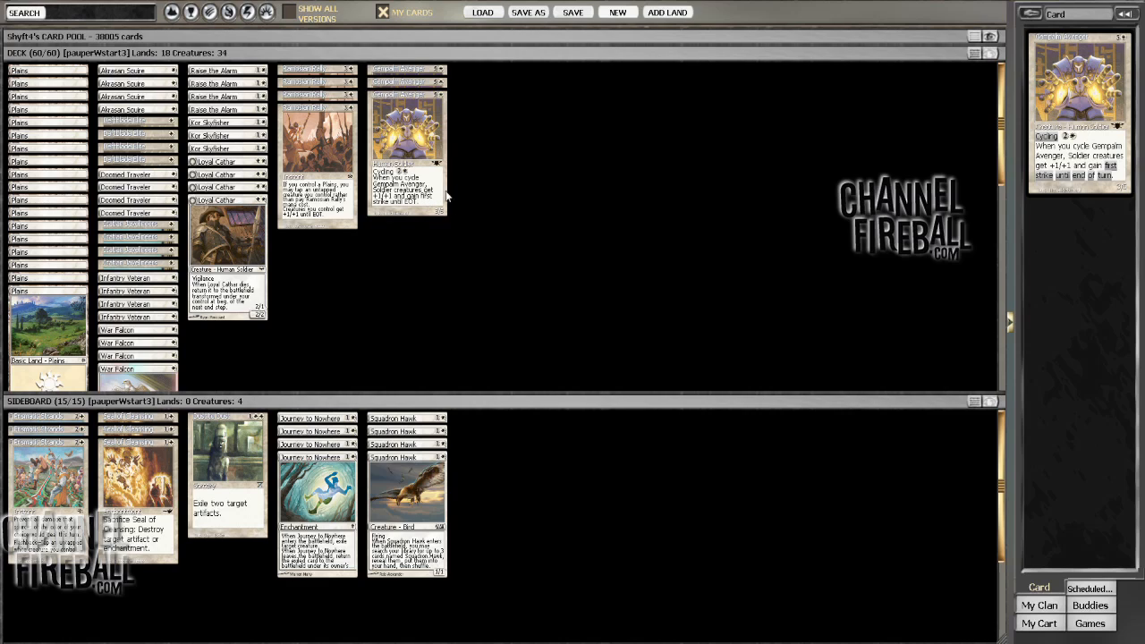
mouse_move(537, 286)
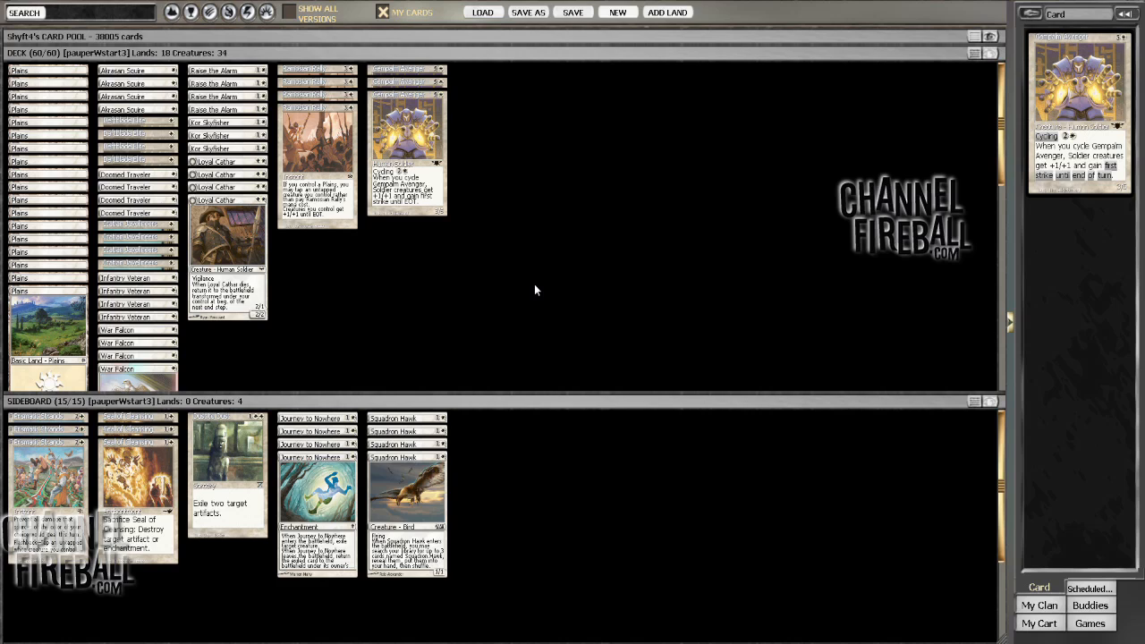
mouse_move(422, 272)
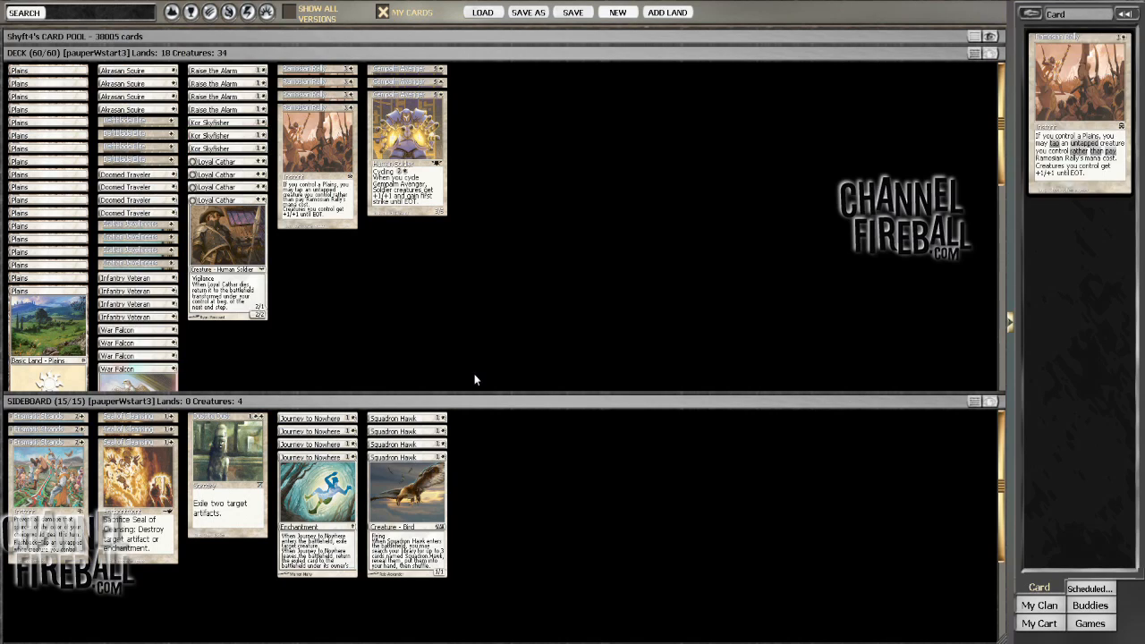
mouse_move(483, 334)
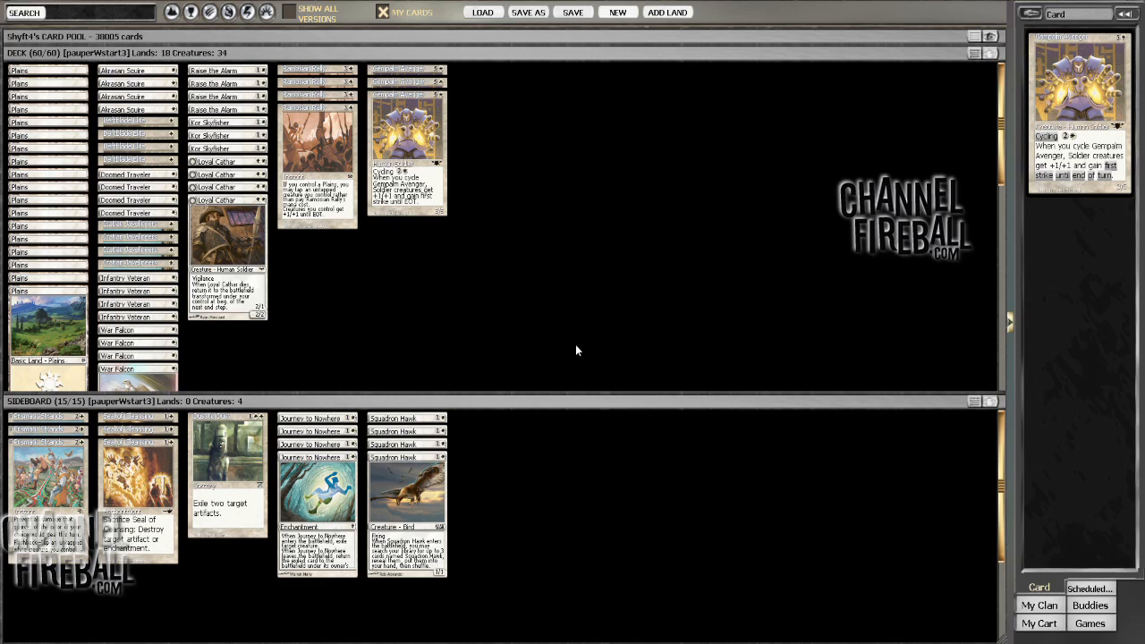
mouse_move(408, 331)
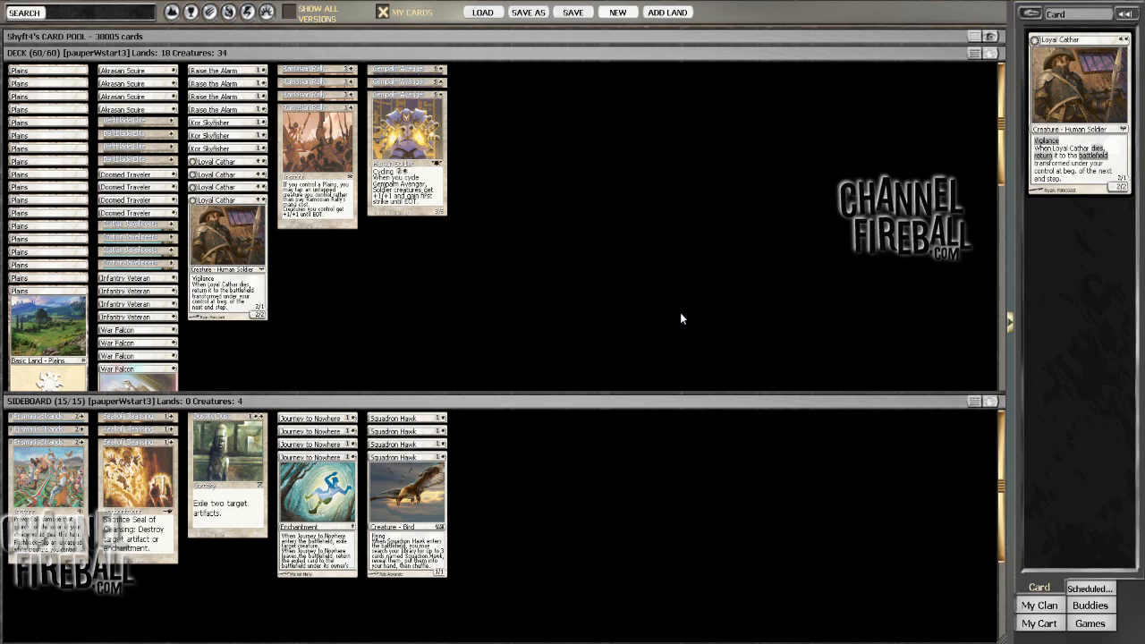
mouse_move(574, 306)
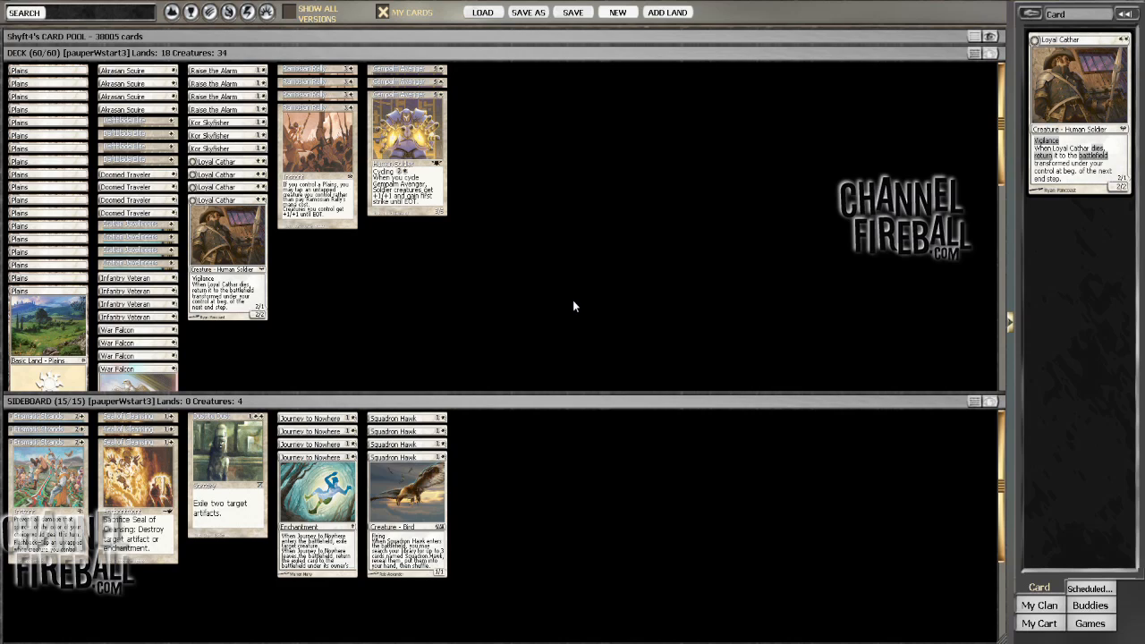
mouse_move(394, 322)
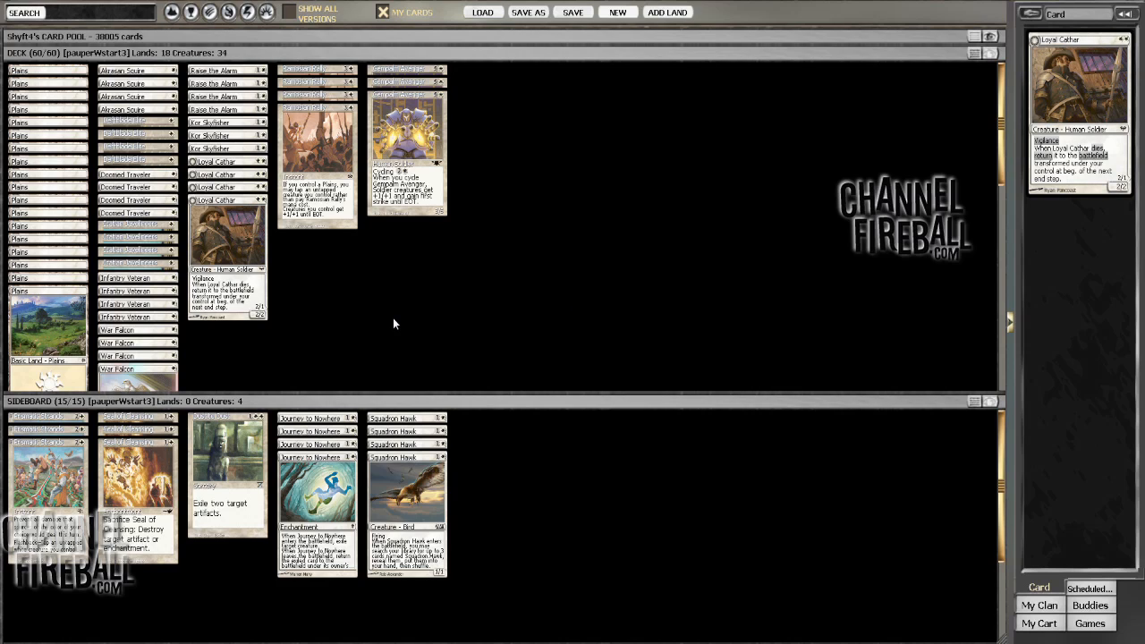